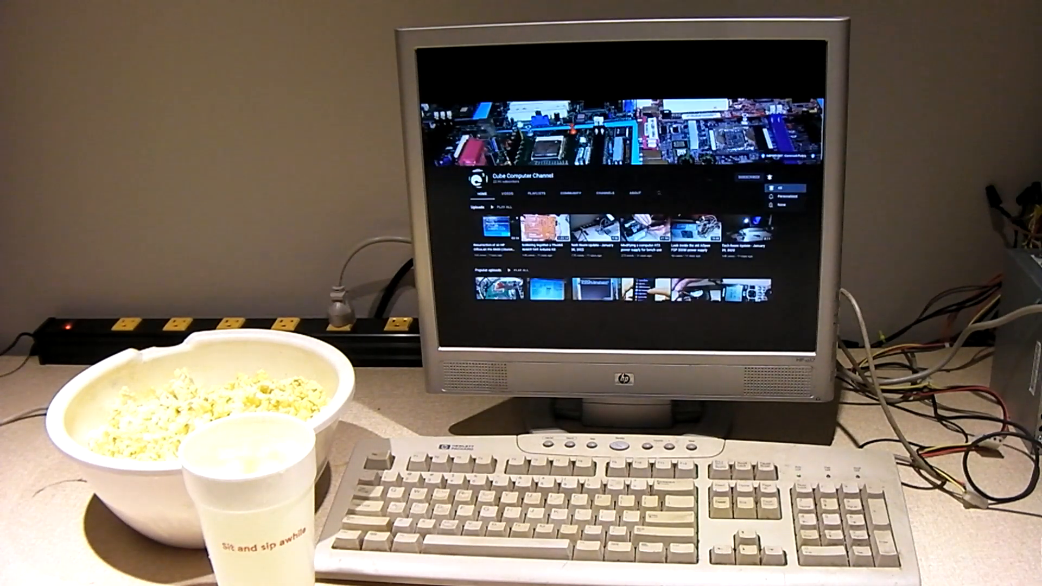
Subscribe to Cube Computer Channel with notifications set to All
left_click(770, 186)
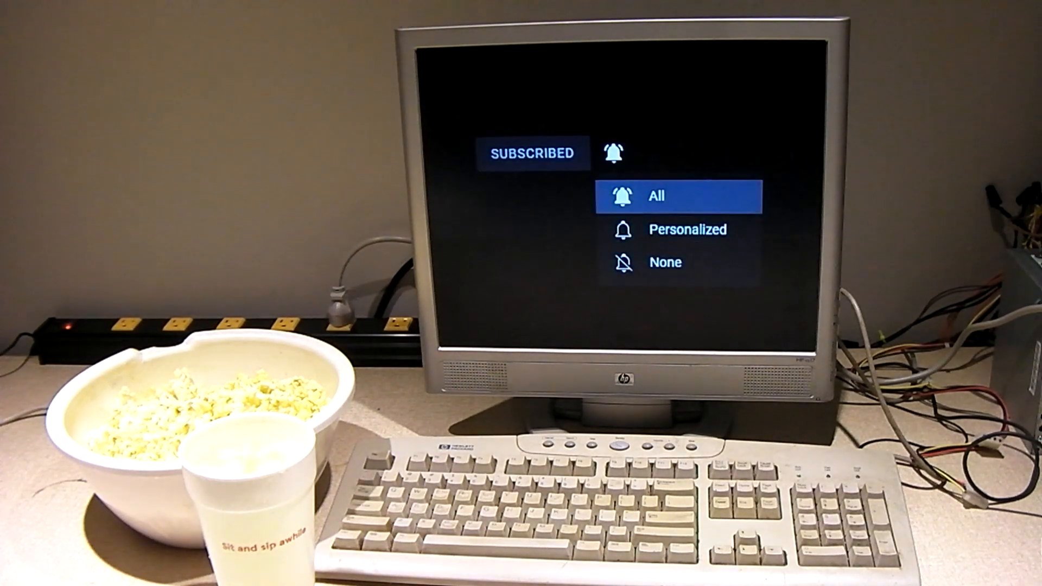